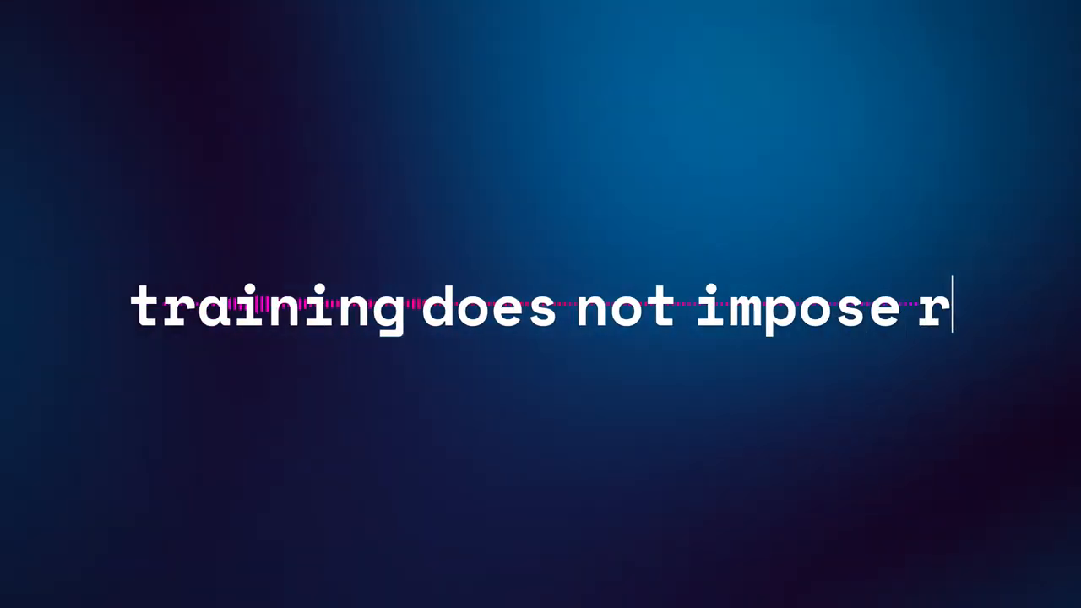
pyautogui.write('ules')
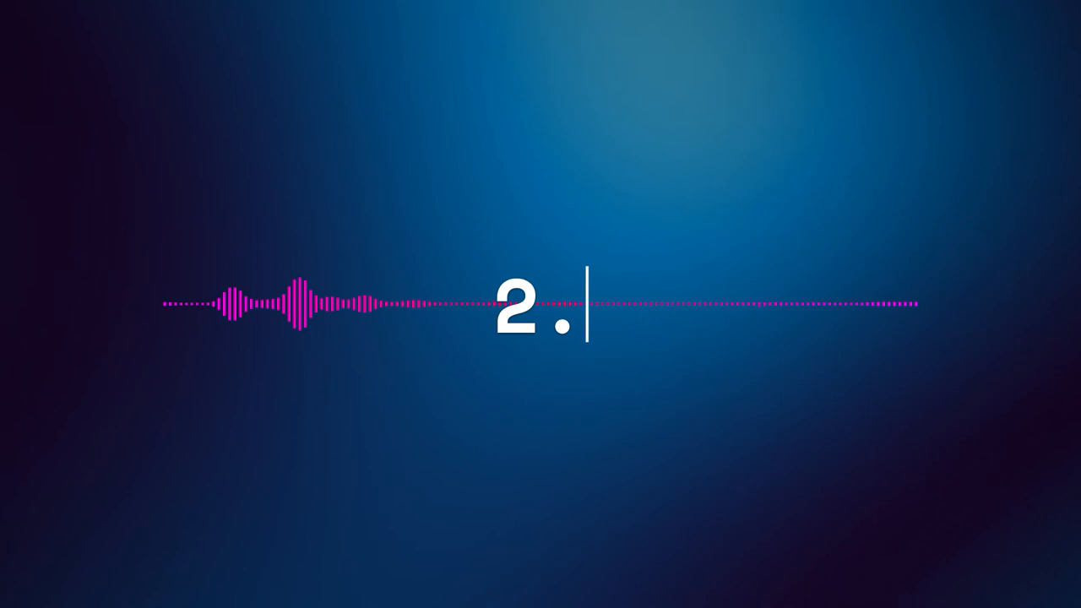
pyautogui.write('explainability')
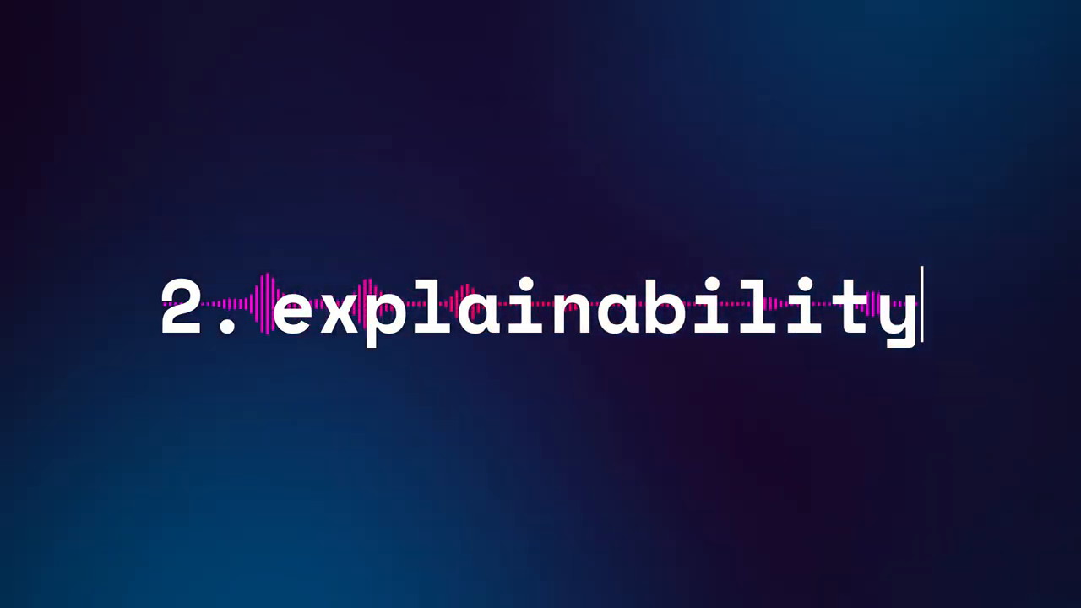